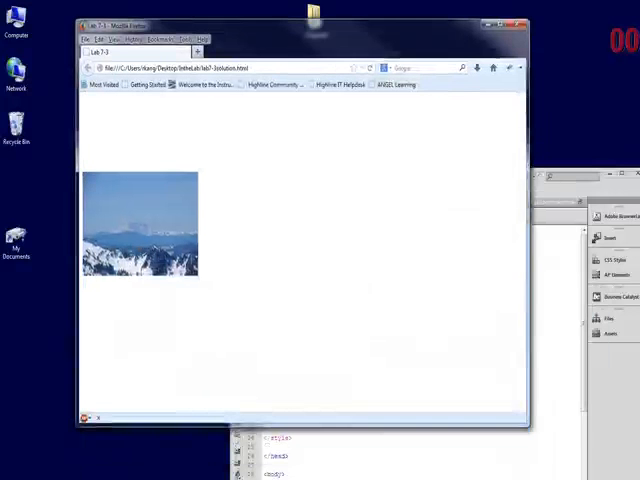
Close the Firefox preview of the single Mount Rainier photo page.
click(519, 25)
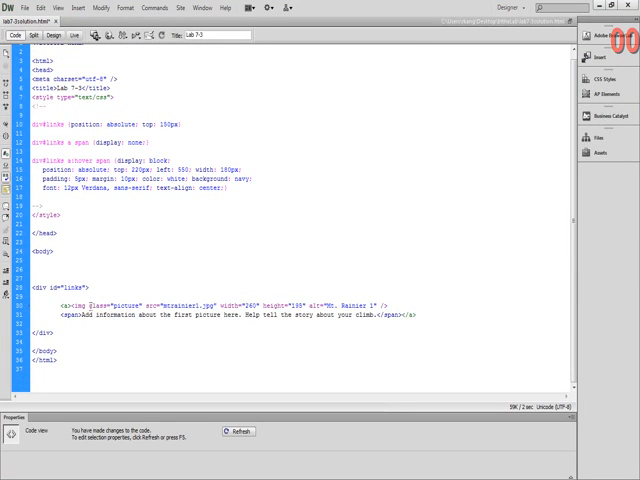
Select and delete class="picture" from the Mount Rainier img tag on line 30.
double_click(113, 307)
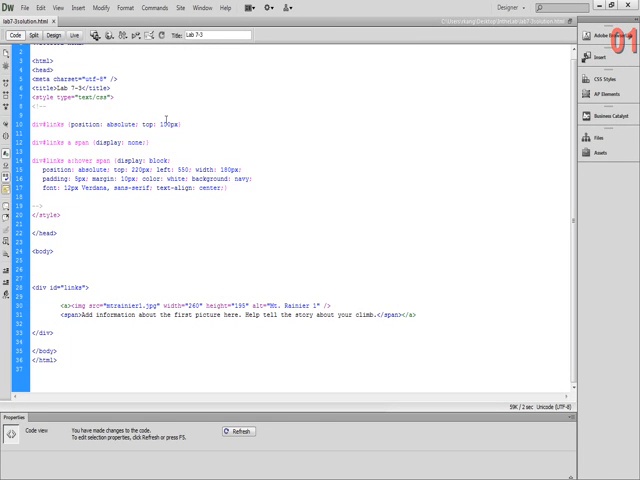
double_click(75, 124)
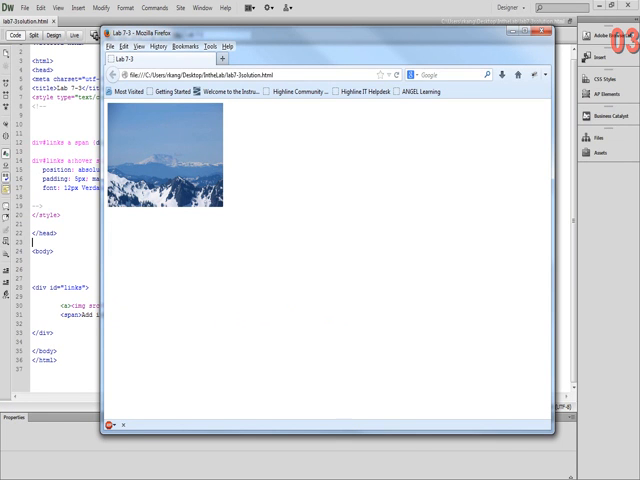
Close the browser preview of the three-photo Mount Rainier climbing page.
click(535, 30)
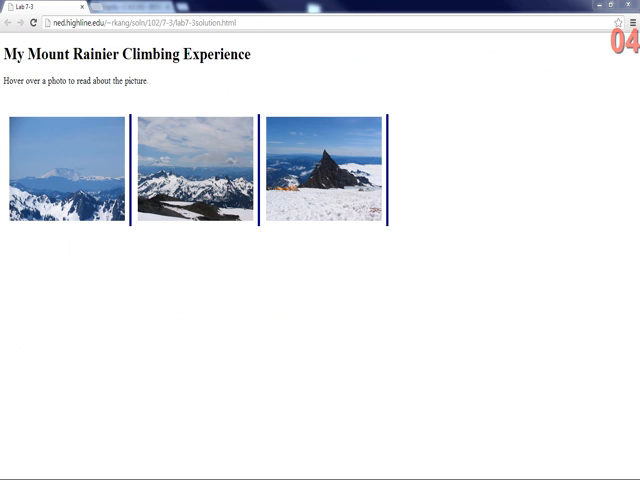
mouse_move(65, 170)
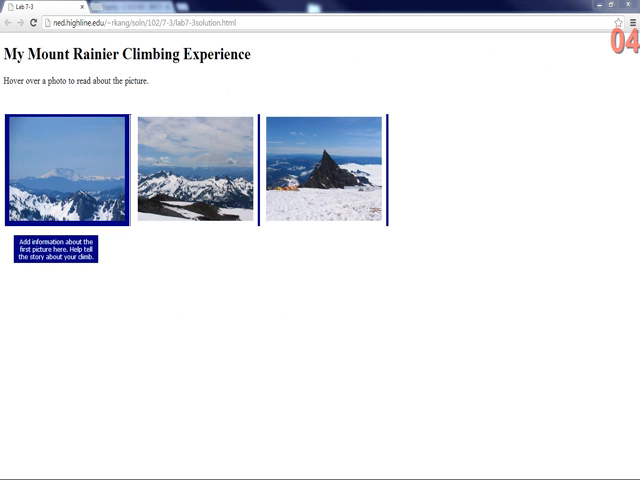
mouse_move(195, 175)
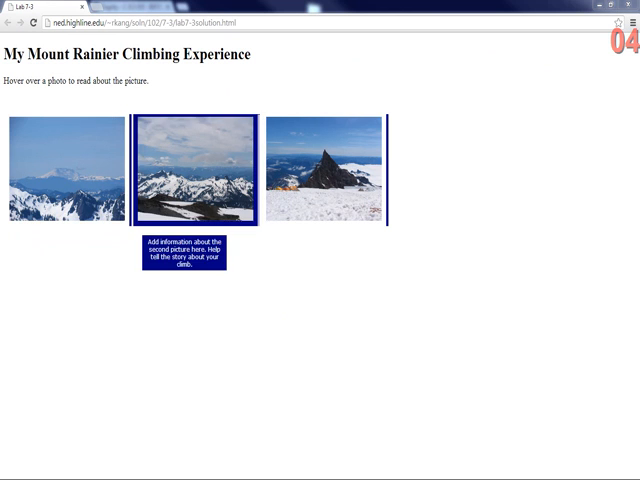
mouse_move(325, 175)
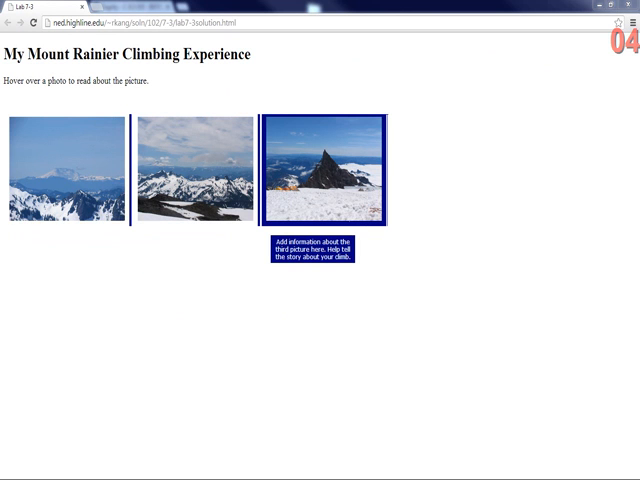